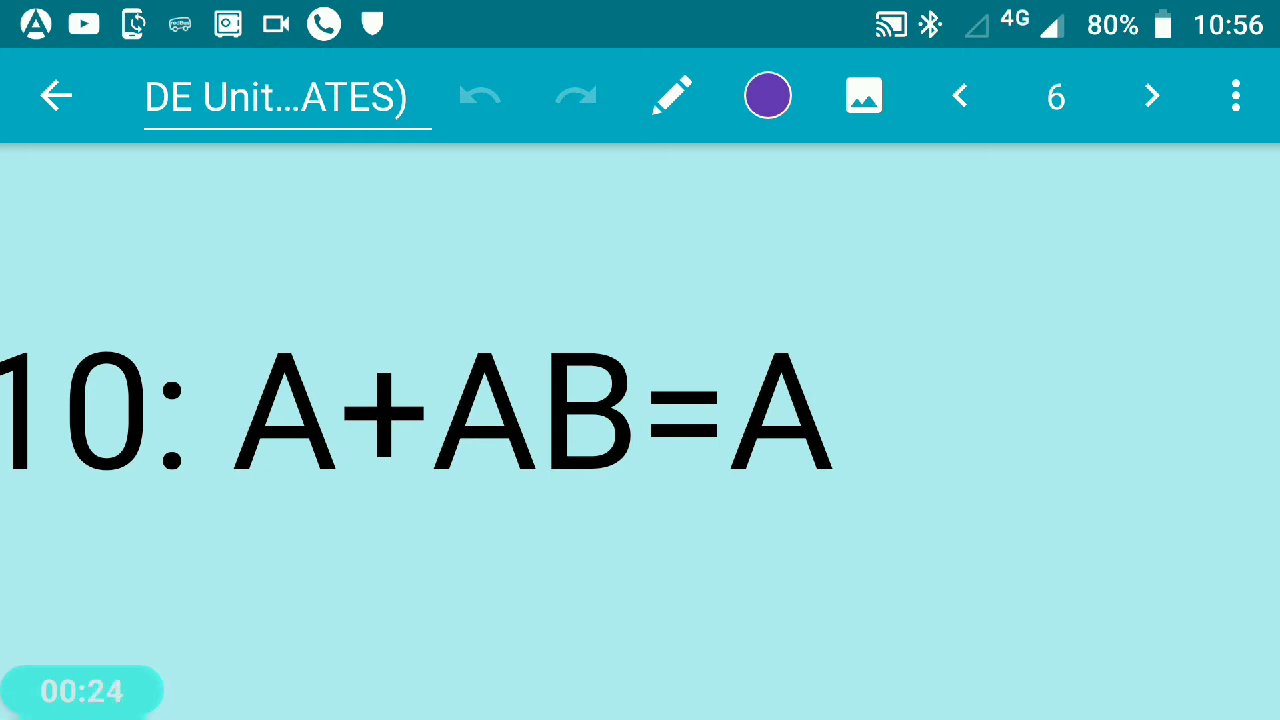
Handwrite the purple LHS label under Rule 10 and underline LHS in the next line
scroll(down, 3)
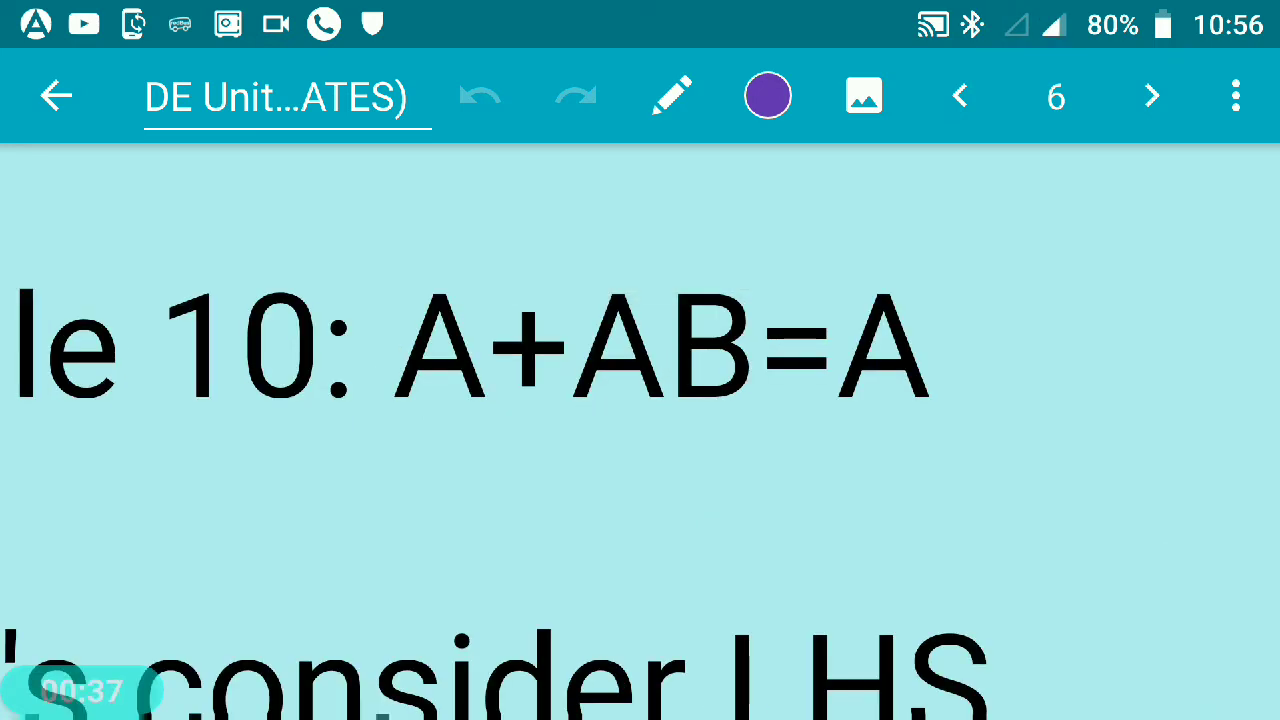
click(672, 96)
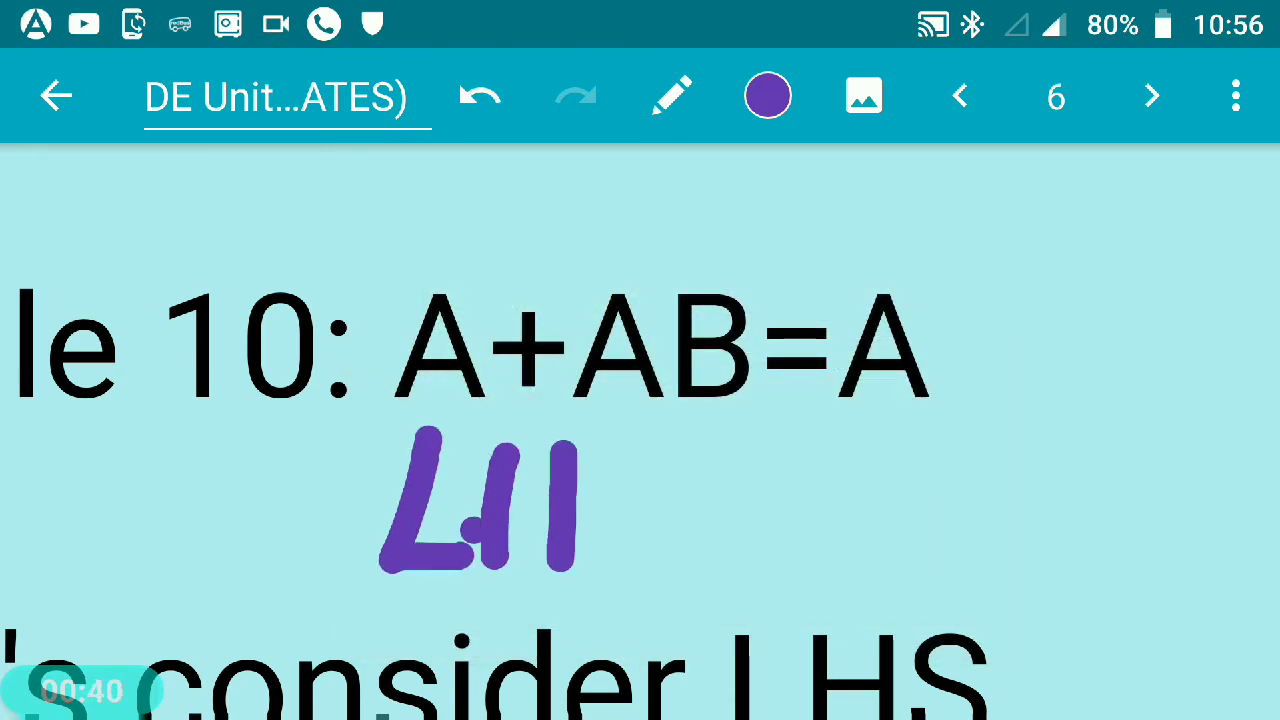
drag(550, 500, 900, 500)
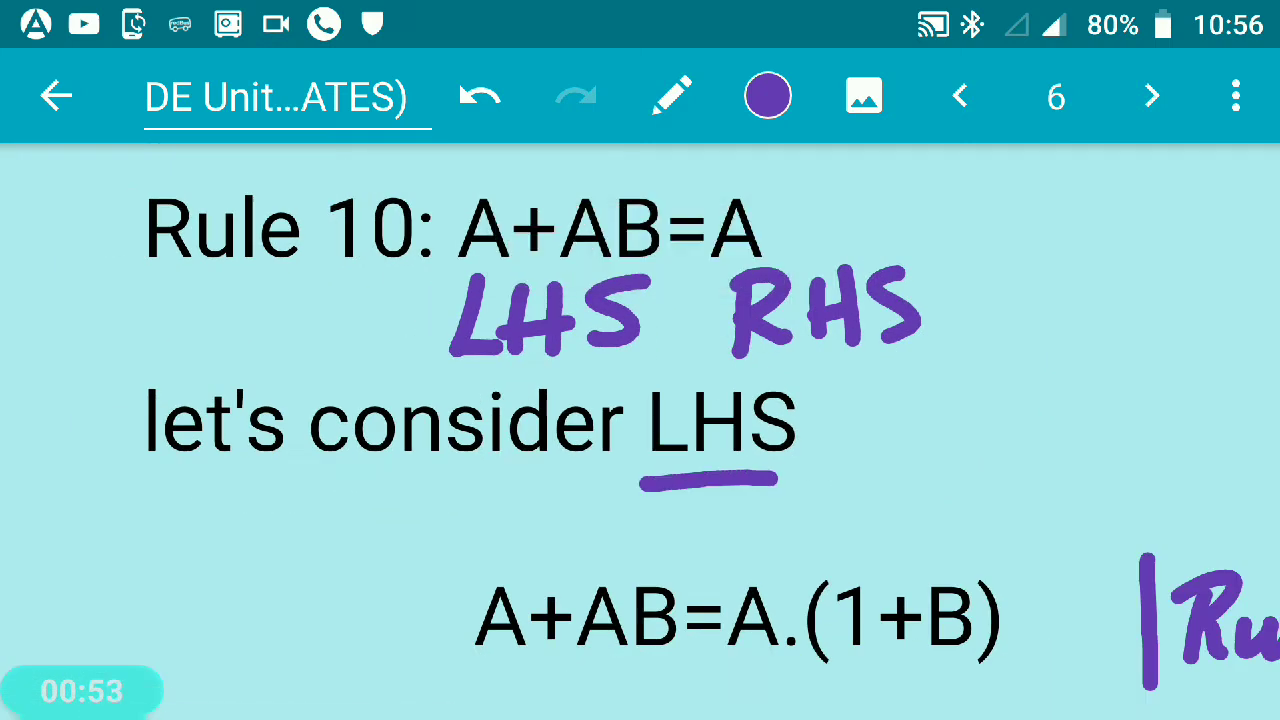
click(480, 96)
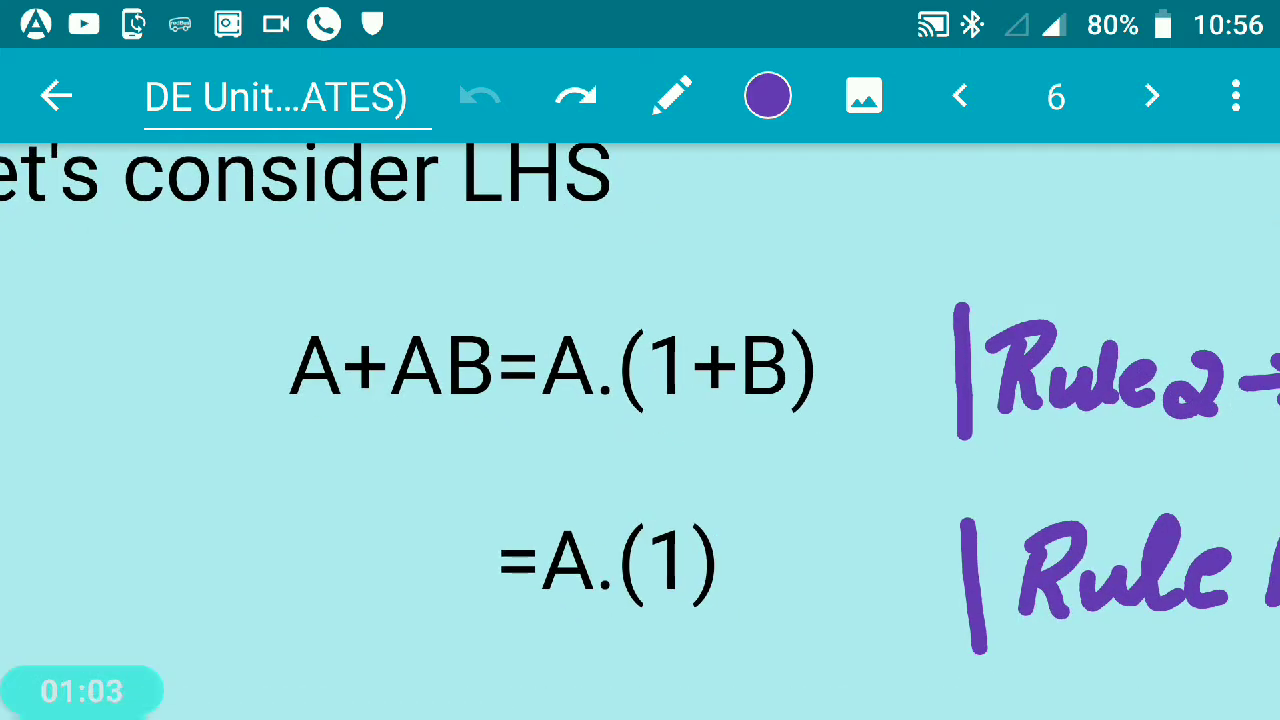
Circle the A in the first proof line with the purple pen
drag(280, 420, 480, 420)
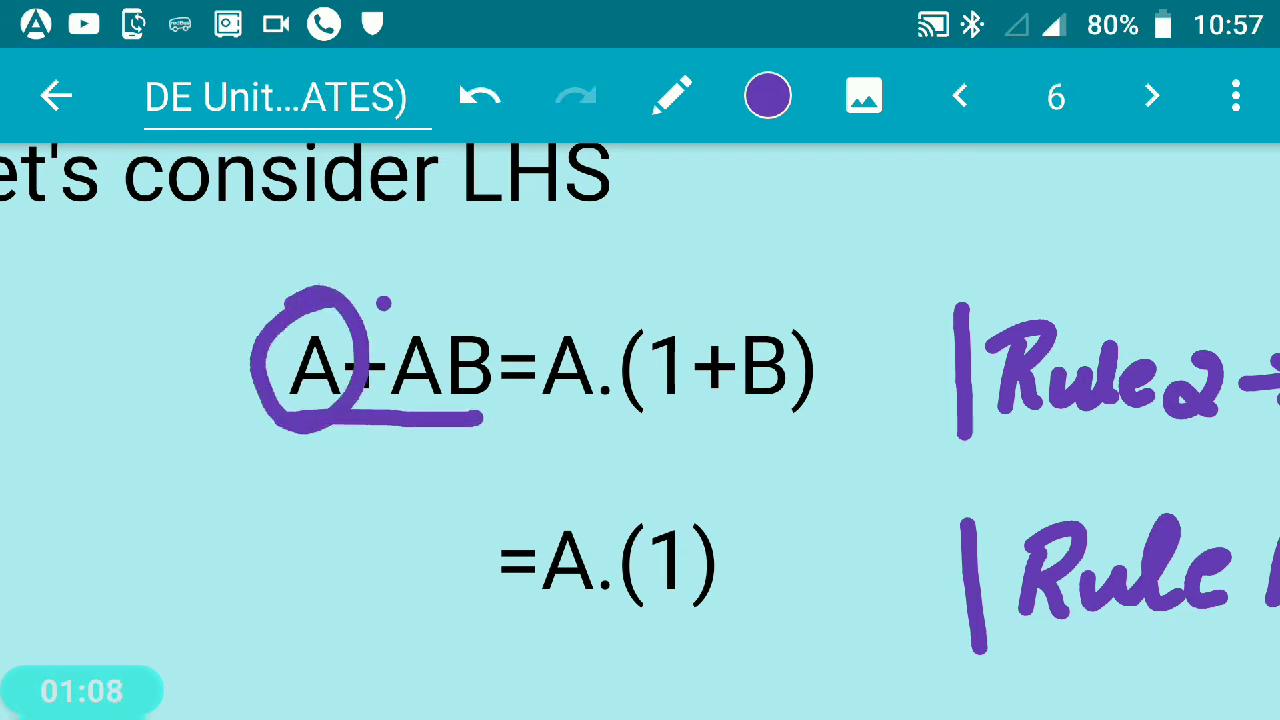
click(480, 96)
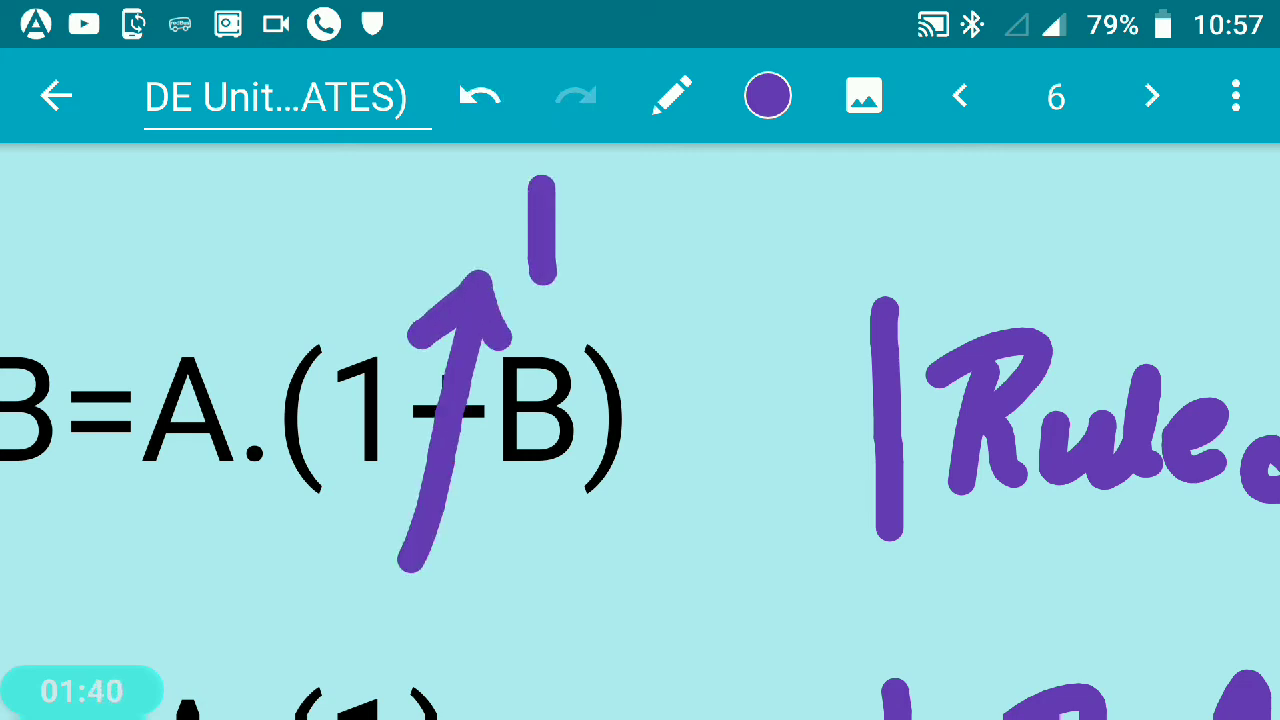
Undo the extra marks, zoom out, and underline the A on the right of the Rule 10 heading
click(480, 96)
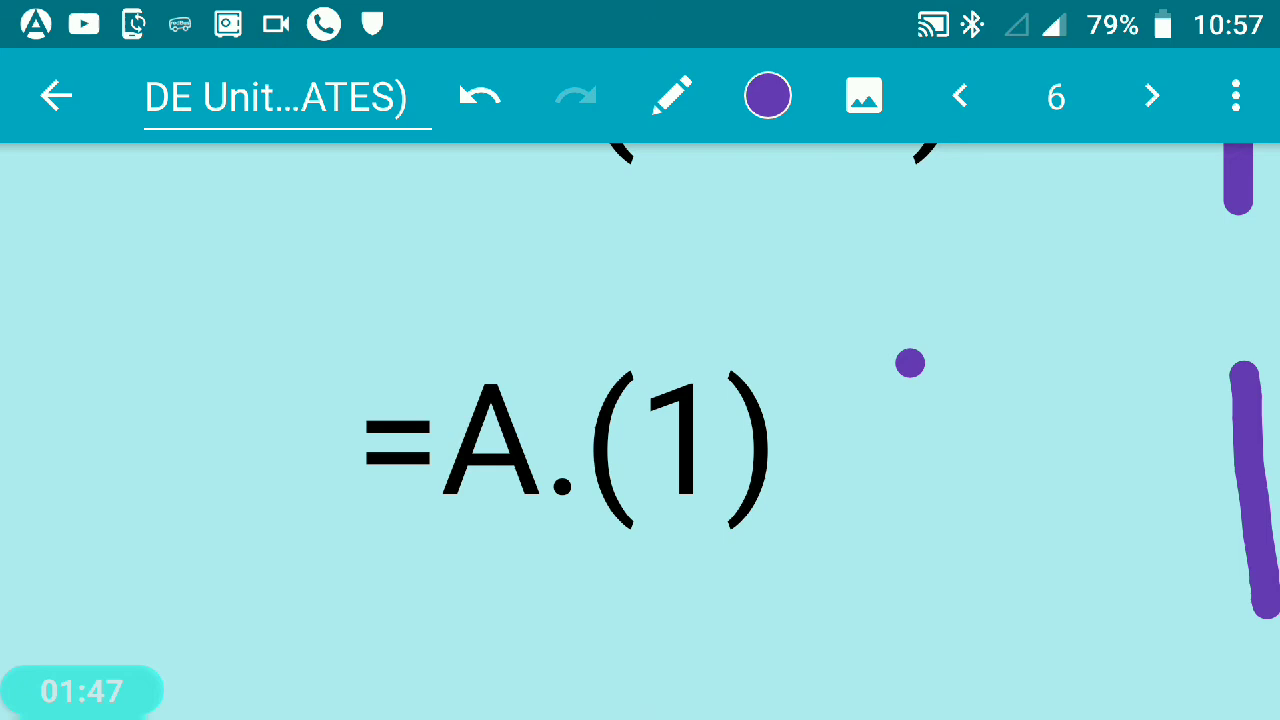
click(480, 96)
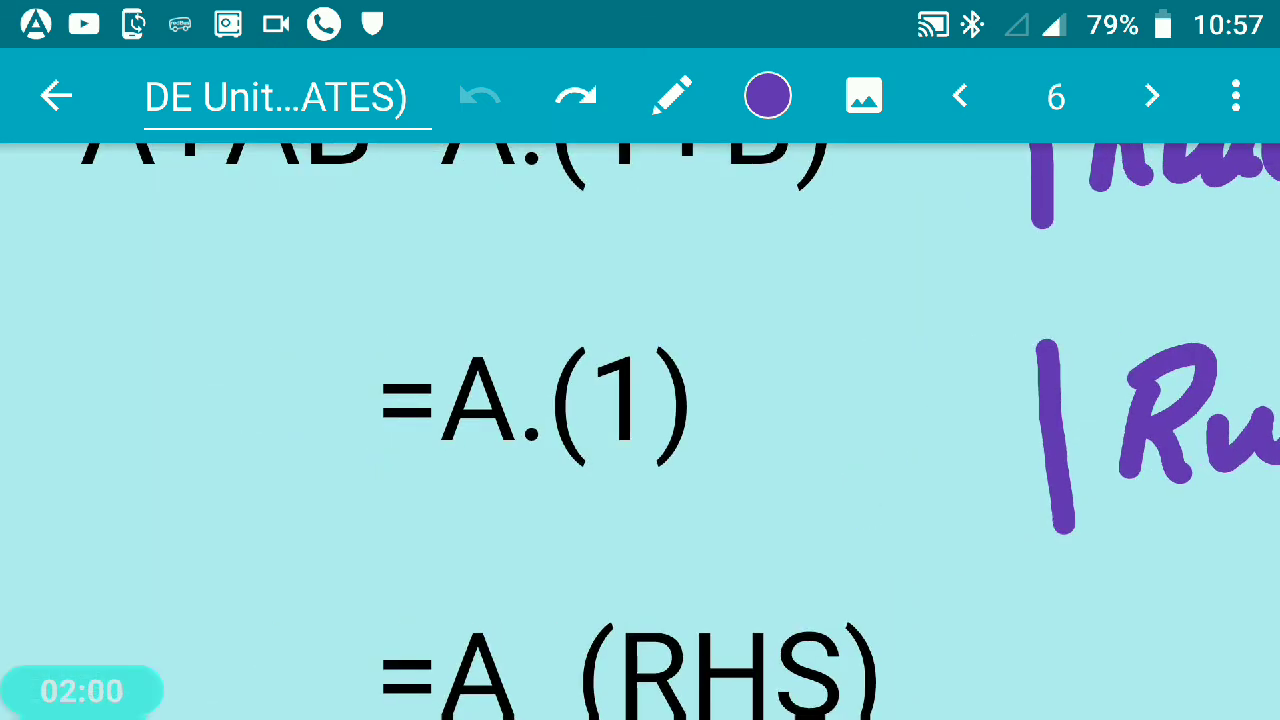
scroll(up, 3)
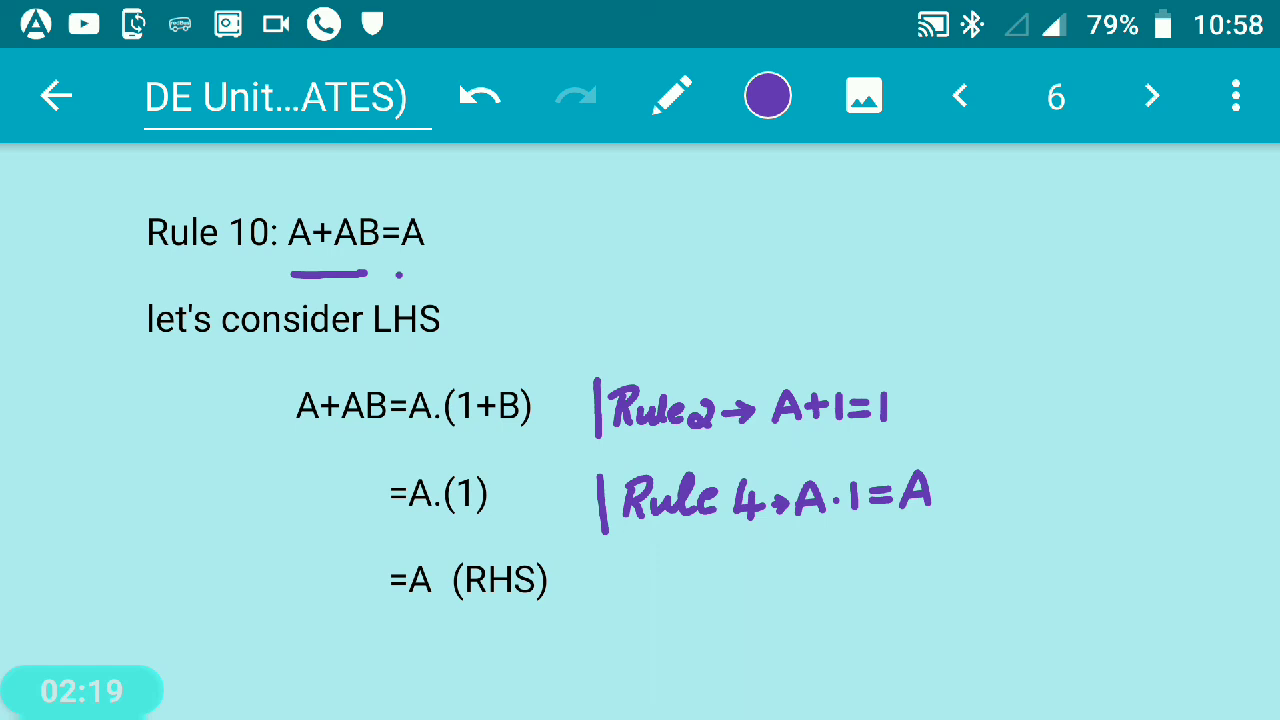
drag(400, 272, 444, 272)
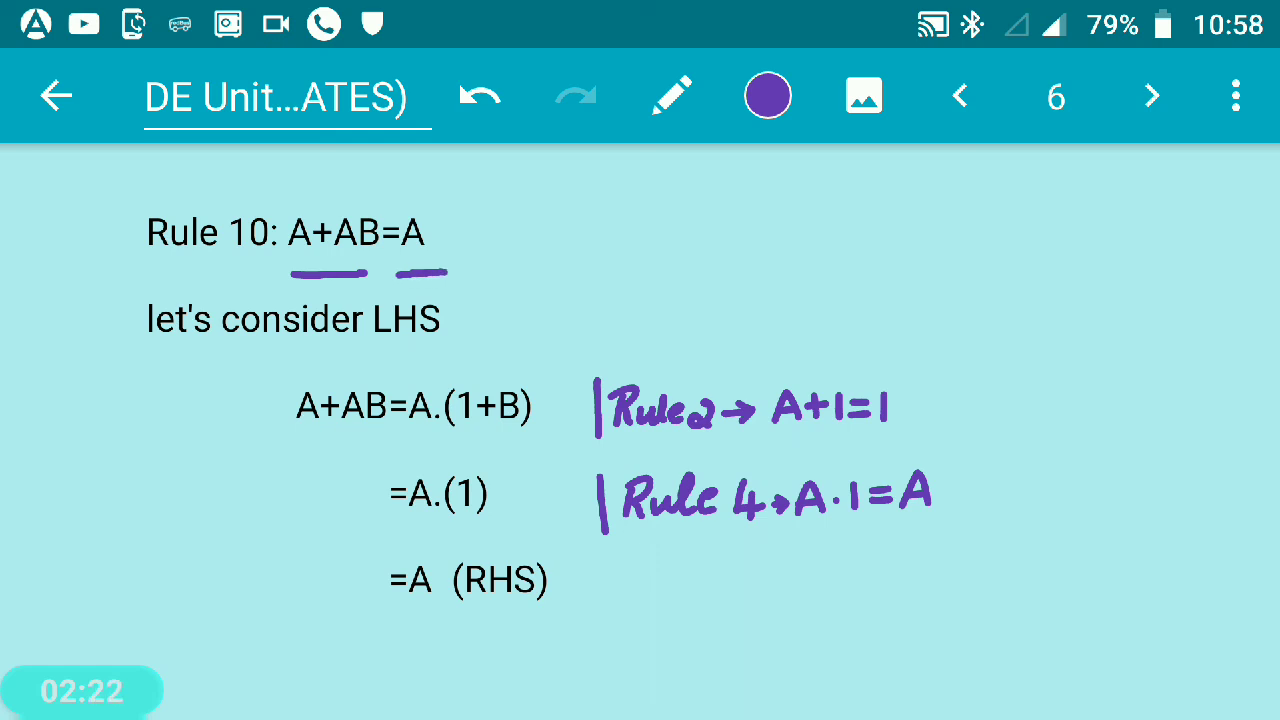